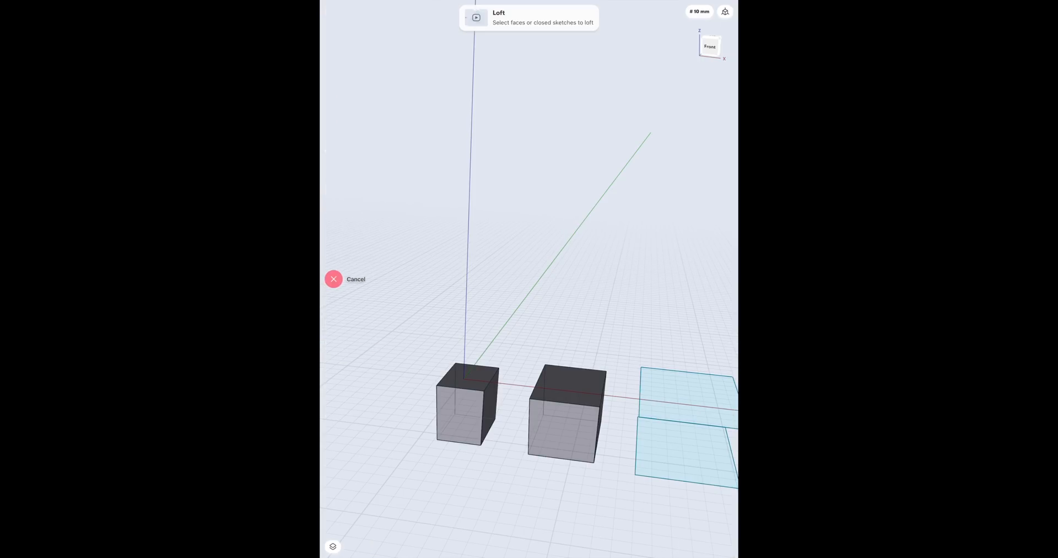
Cancel the Loft tool so the three boxes remain separate solids.
left_click(333, 279)
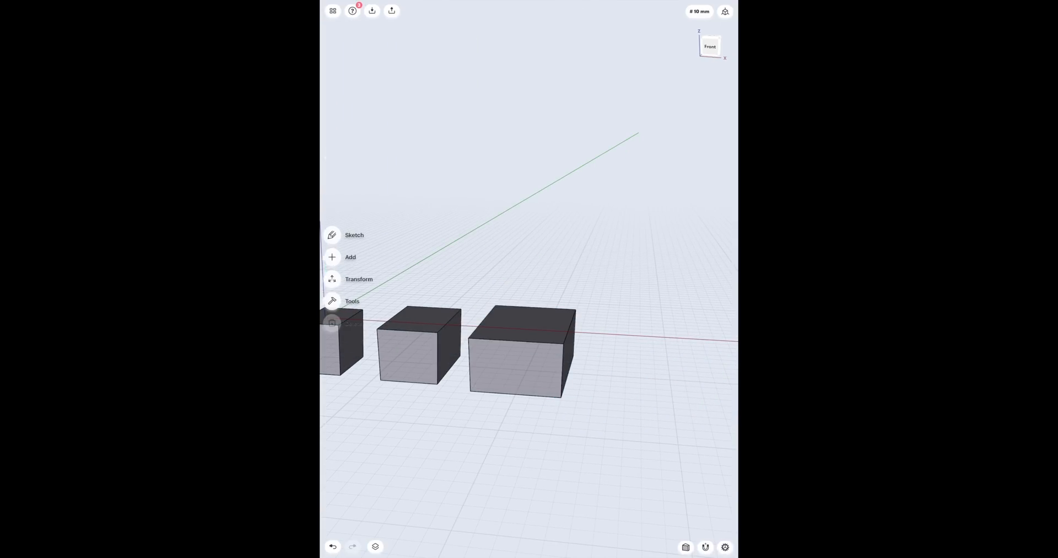